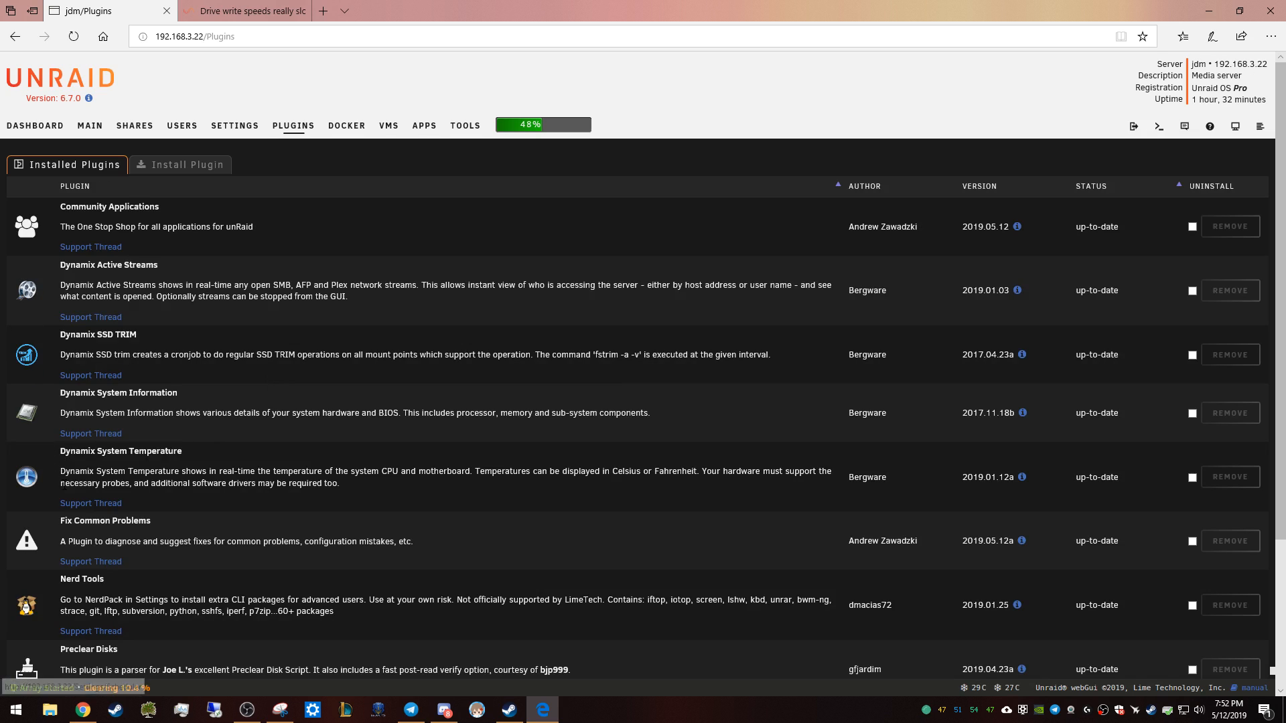
Step: Scroll through the many 'Write Cache is disabled' disk warnings on the Fix Common Problems page
scroll(down, 3)
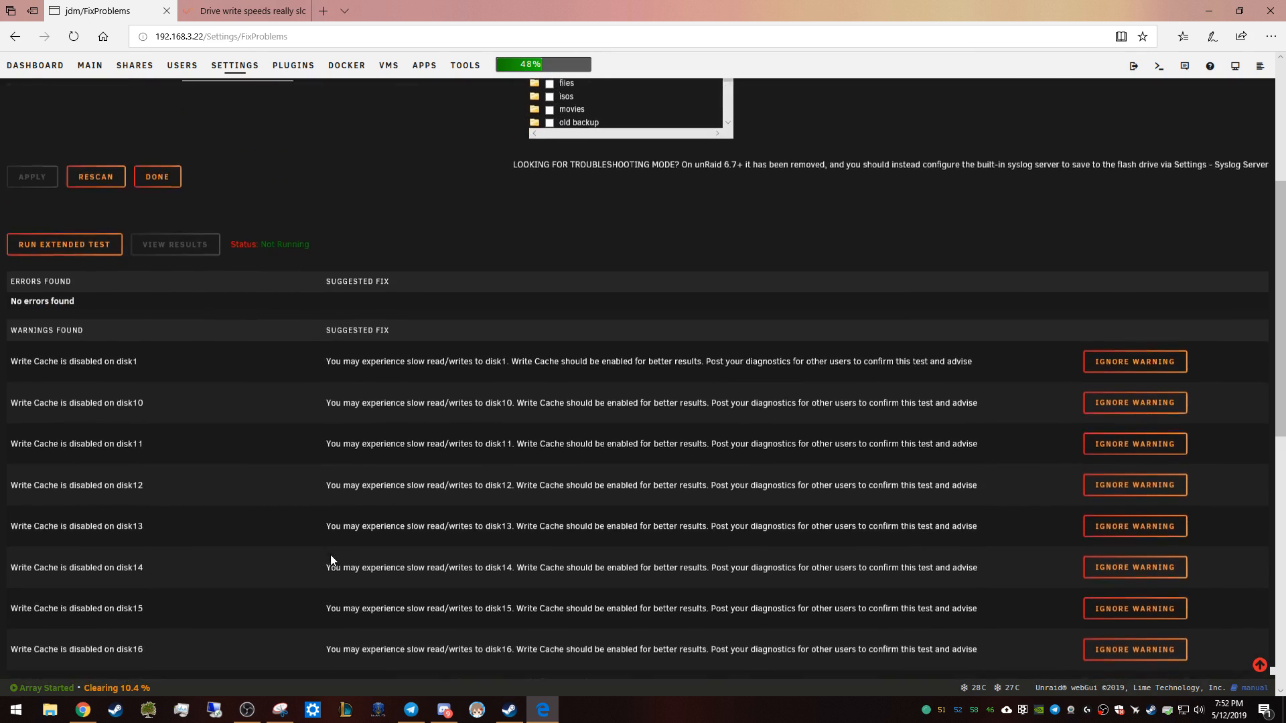
scroll(down, 3)
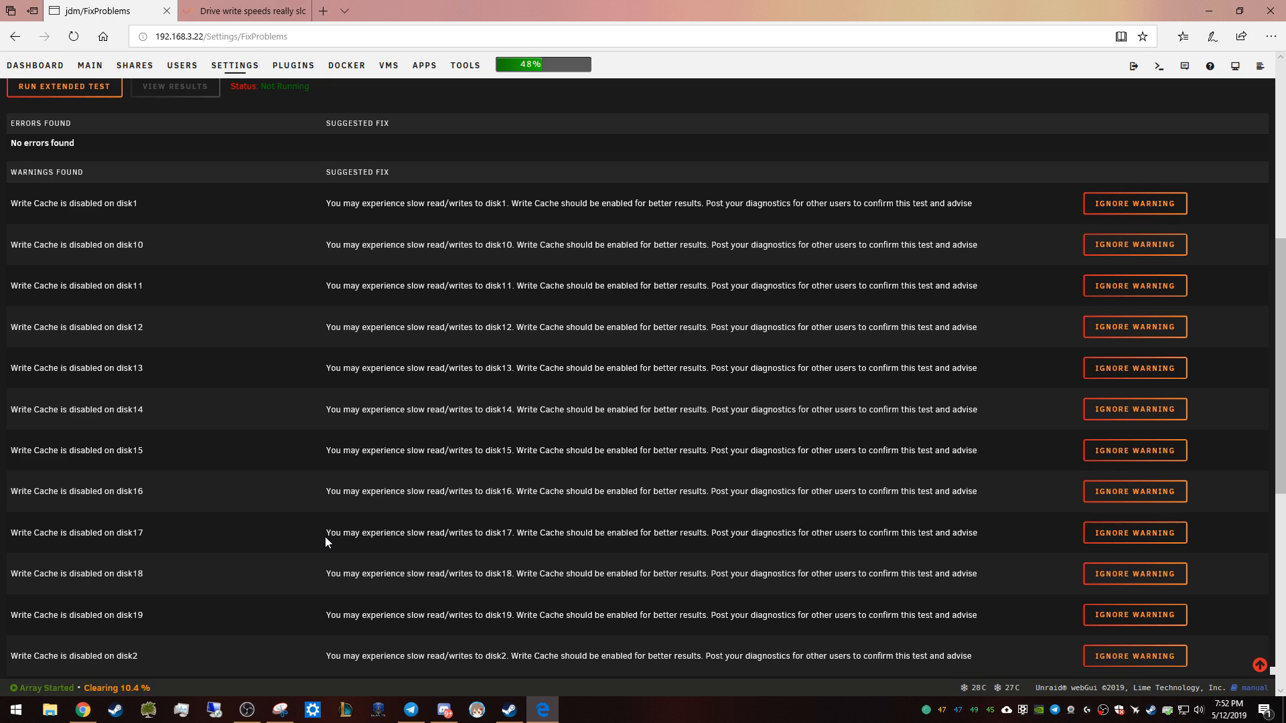
mouse_move(323, 536)
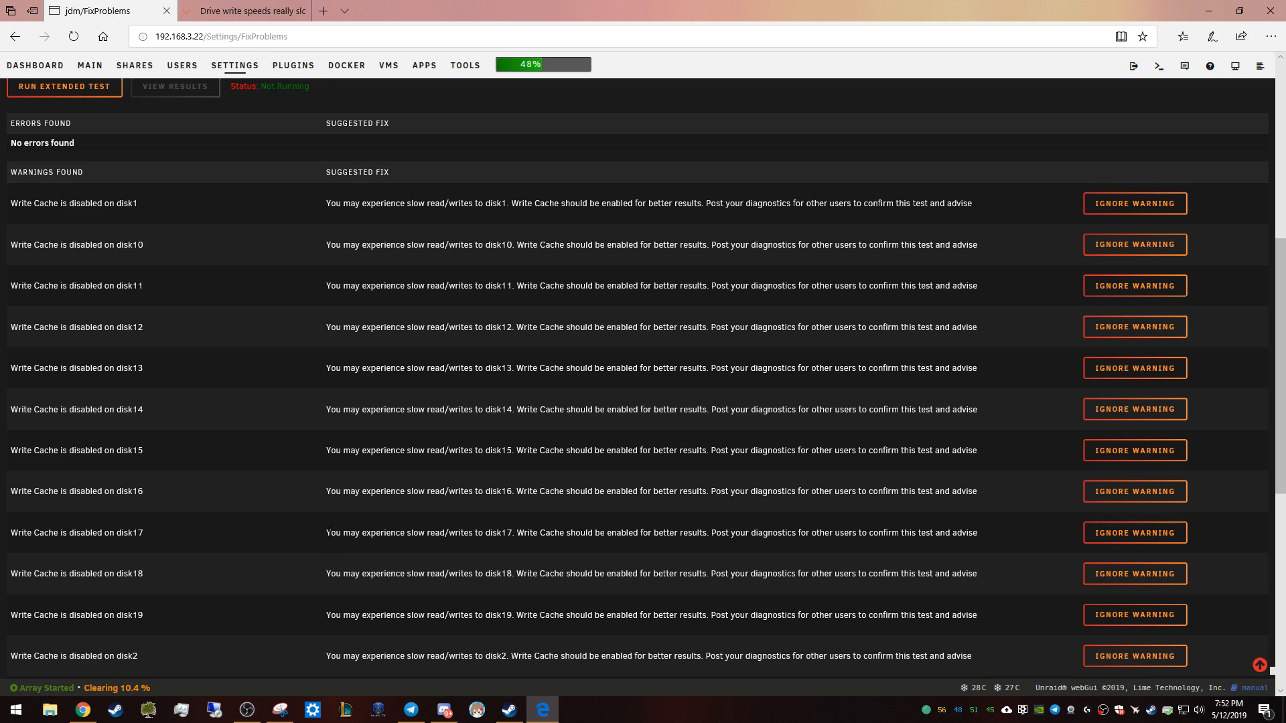
scroll(down, 3)
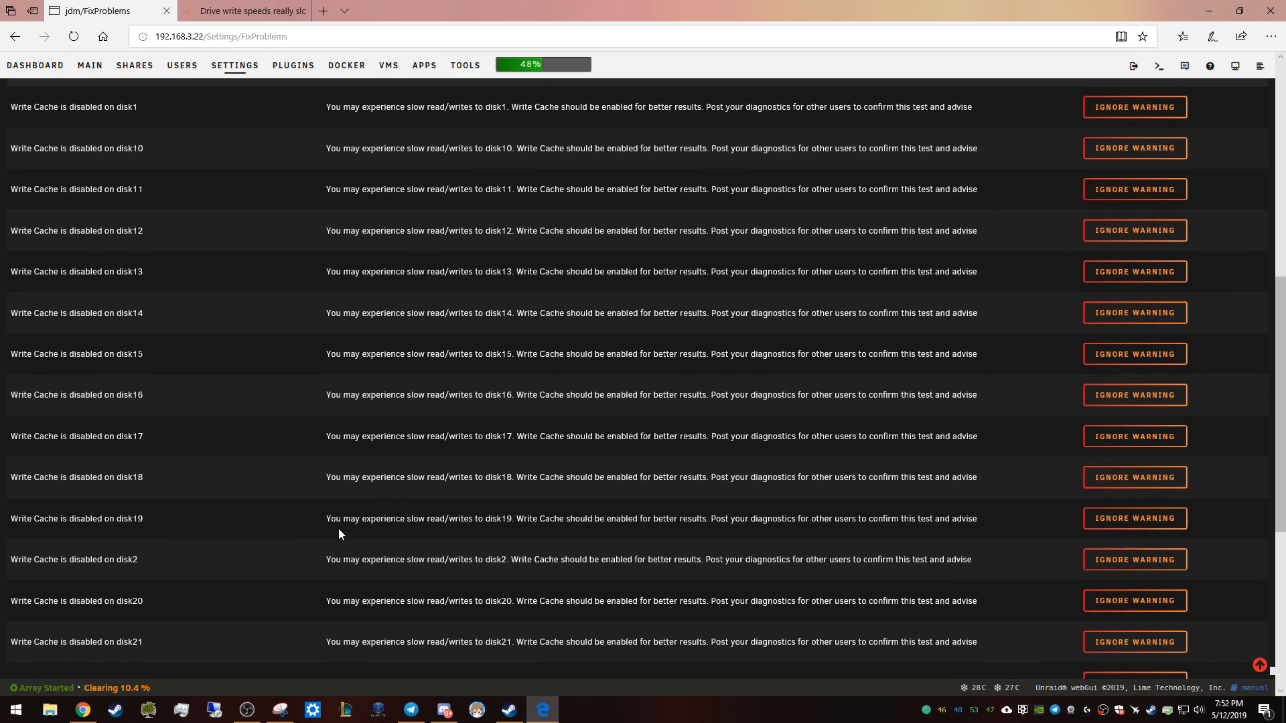
scroll(down, 3)
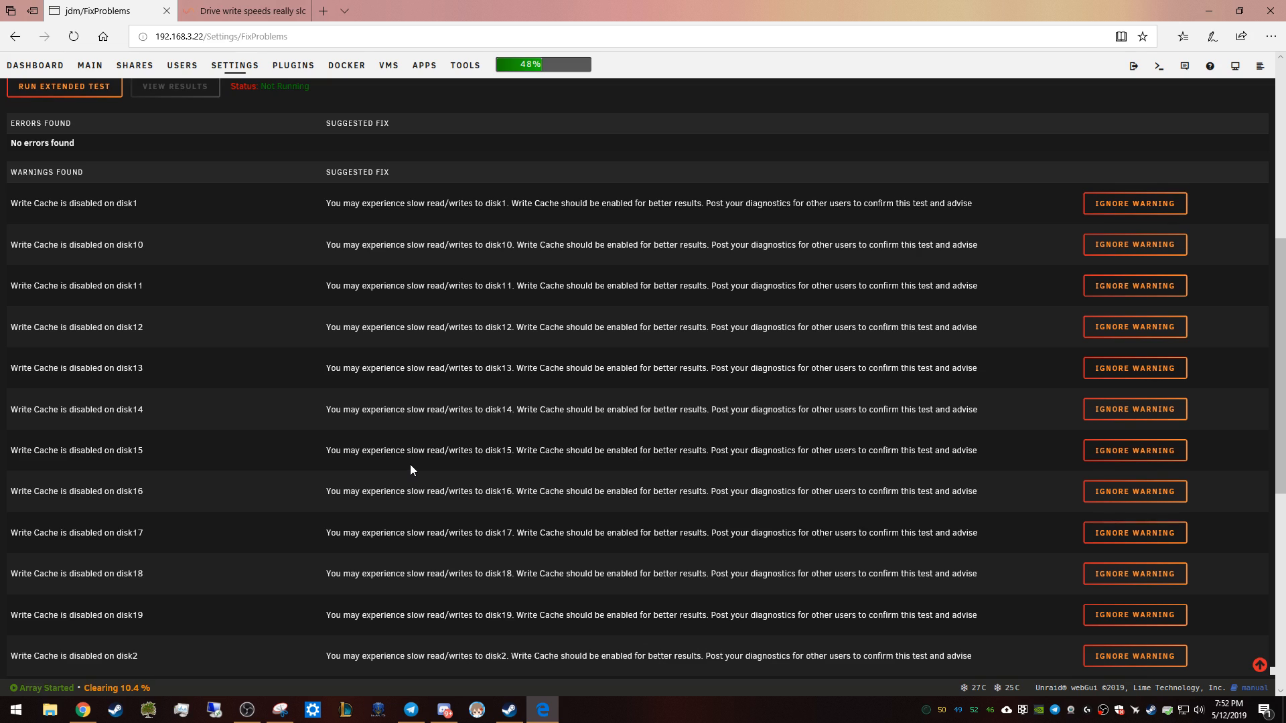
mouse_move(392, 468)
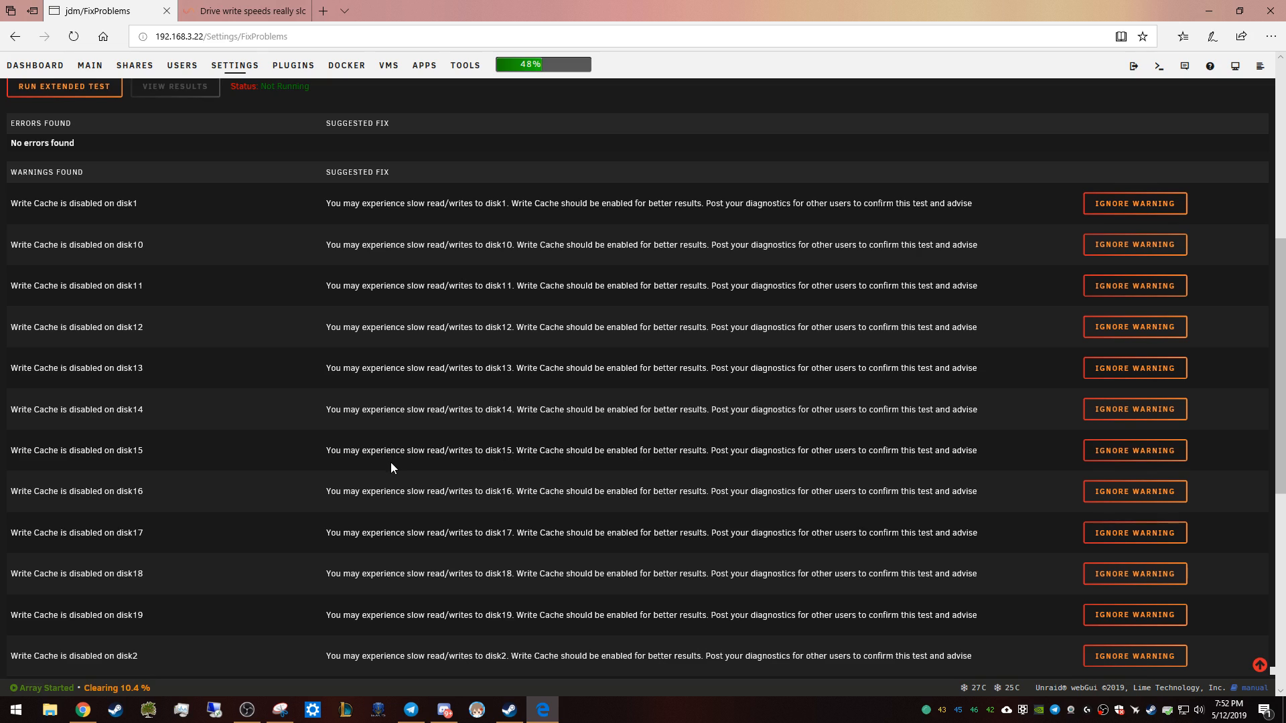
mouse_move(390, 470)
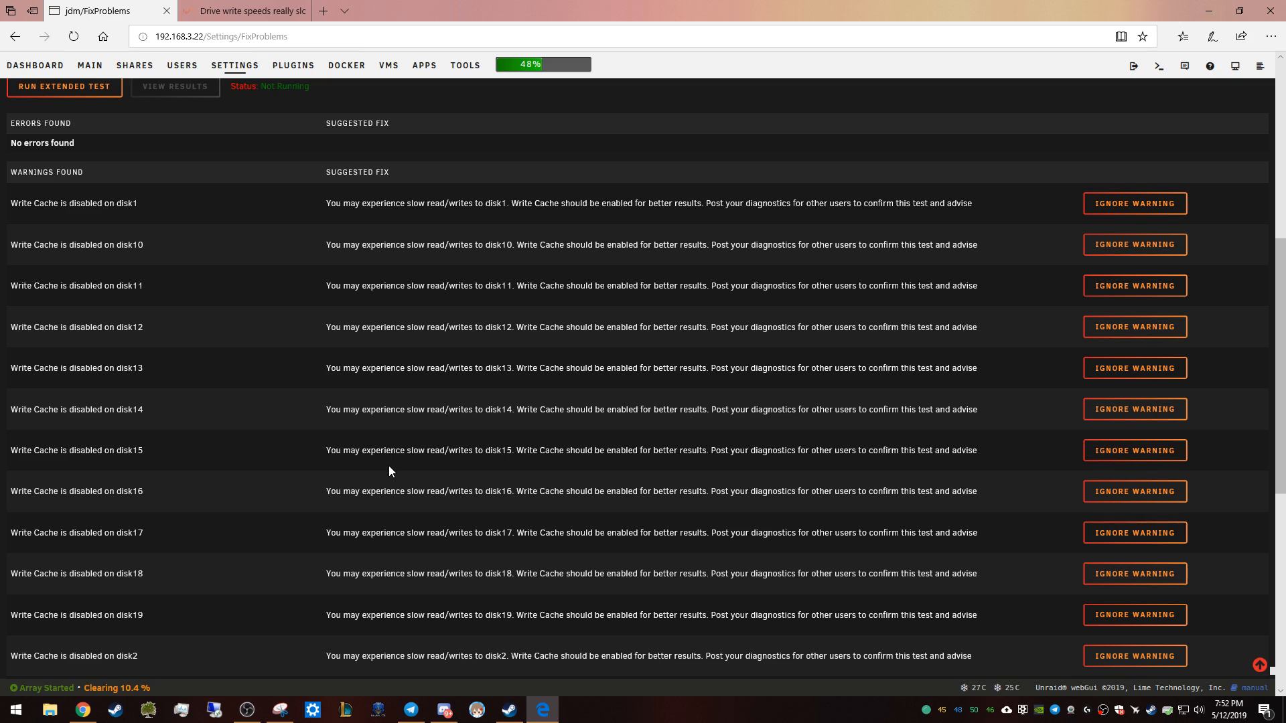
mouse_move(445, 217)
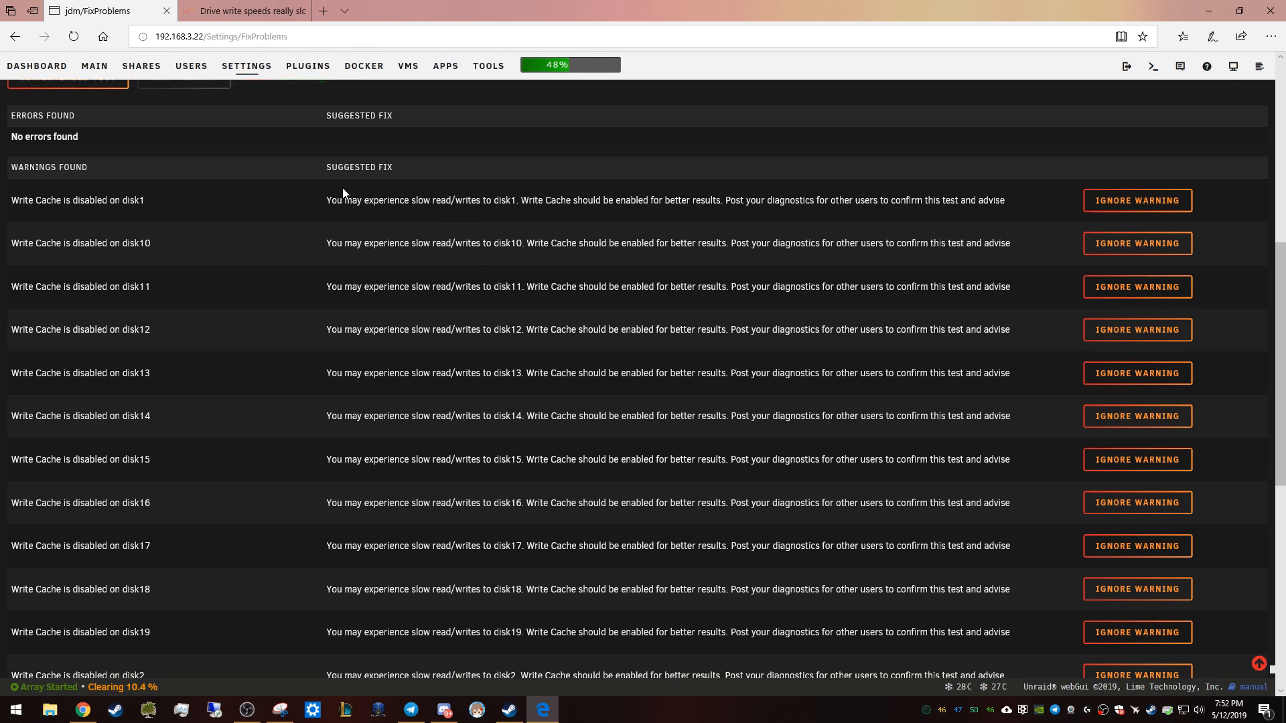
mouse_move(661, 215)
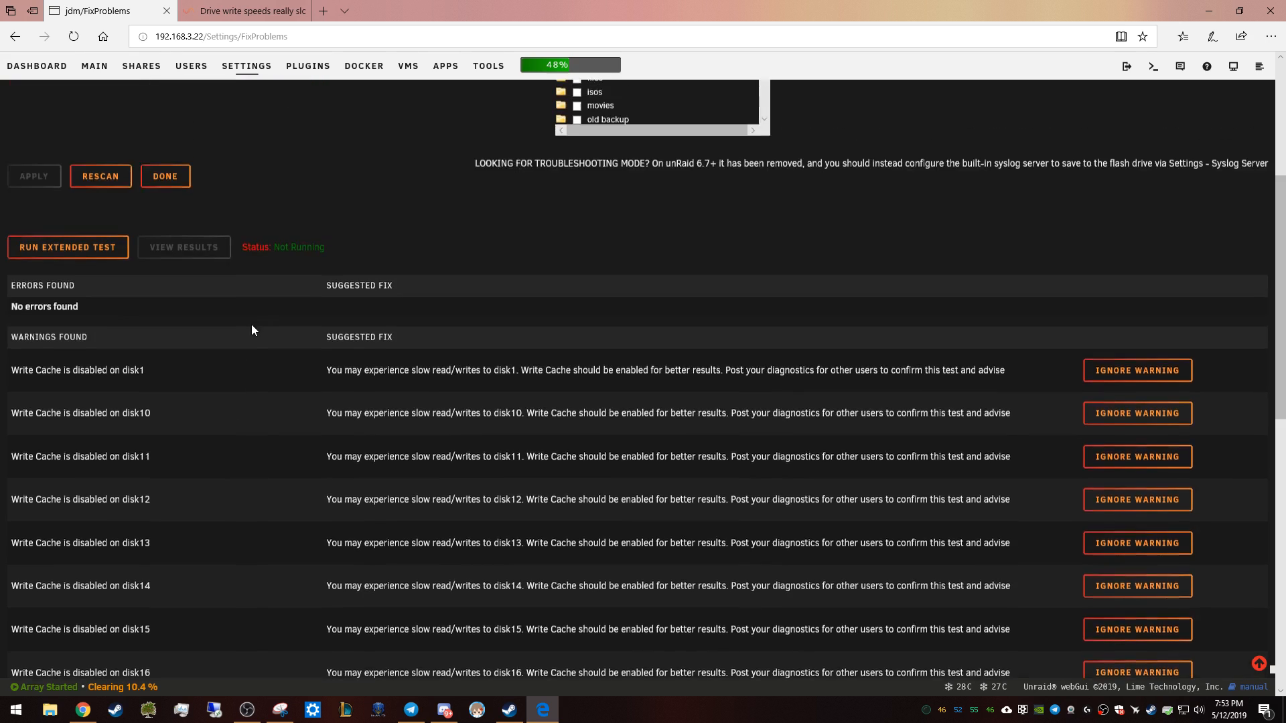
scroll(up, 3)
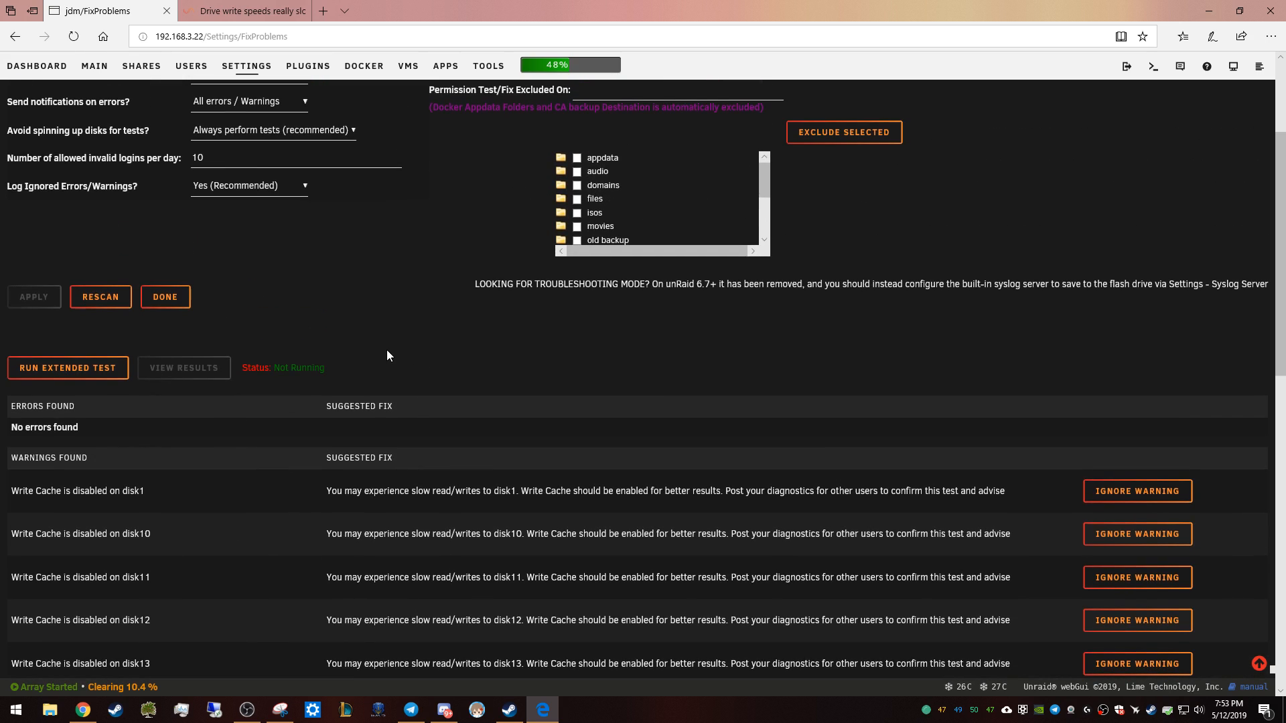
mouse_move(425, 349)
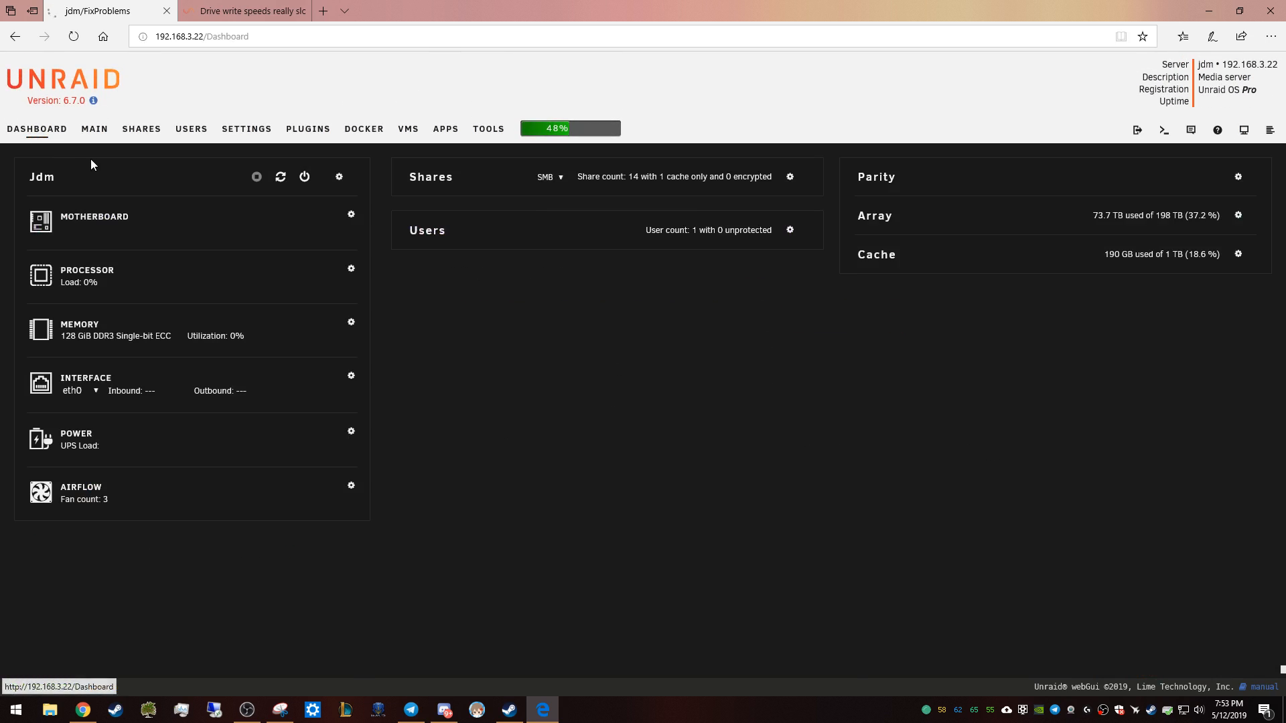
Step: Show the Main page's Array Devices list of parity and data disks
click(94, 129)
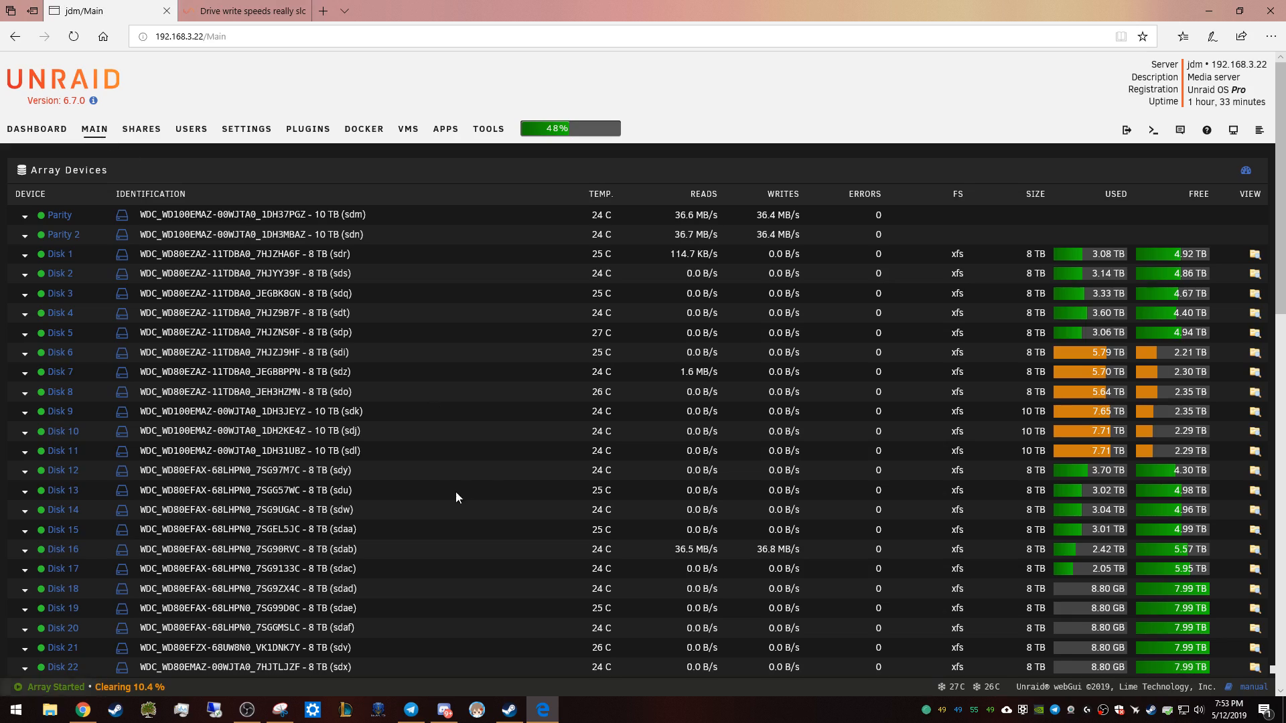
scroll(down, 3)
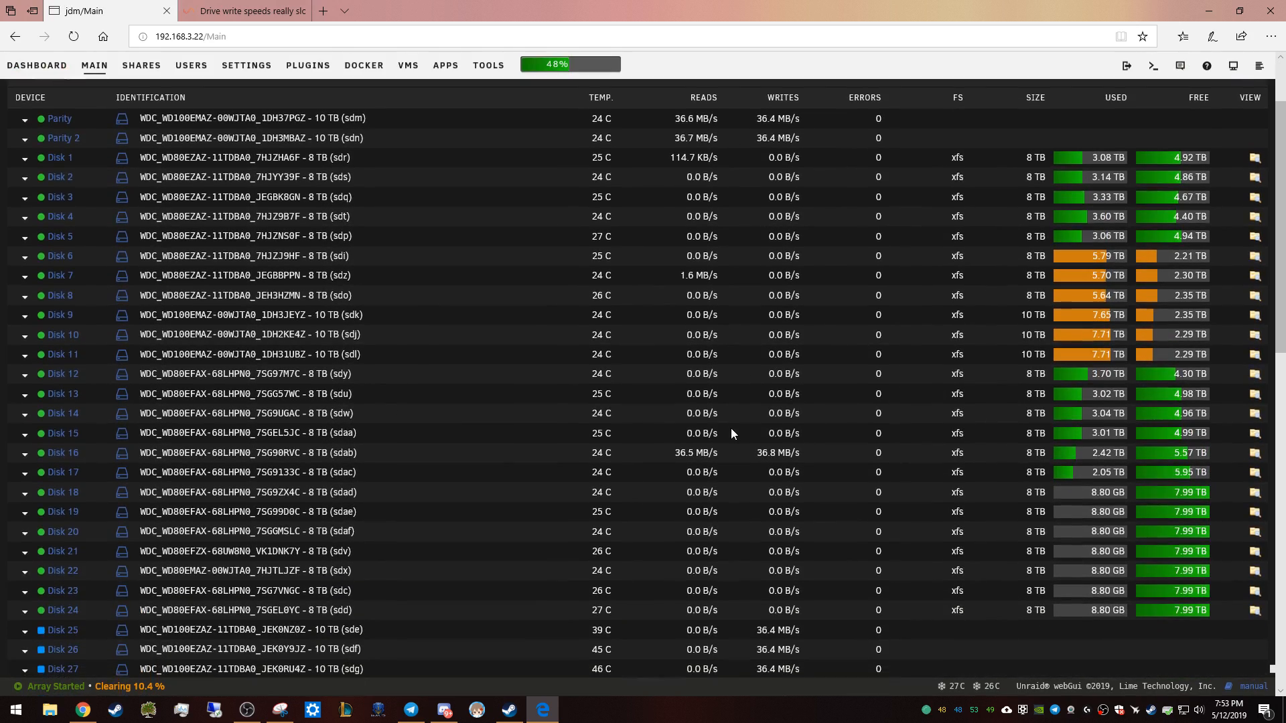
scroll(down, 3)
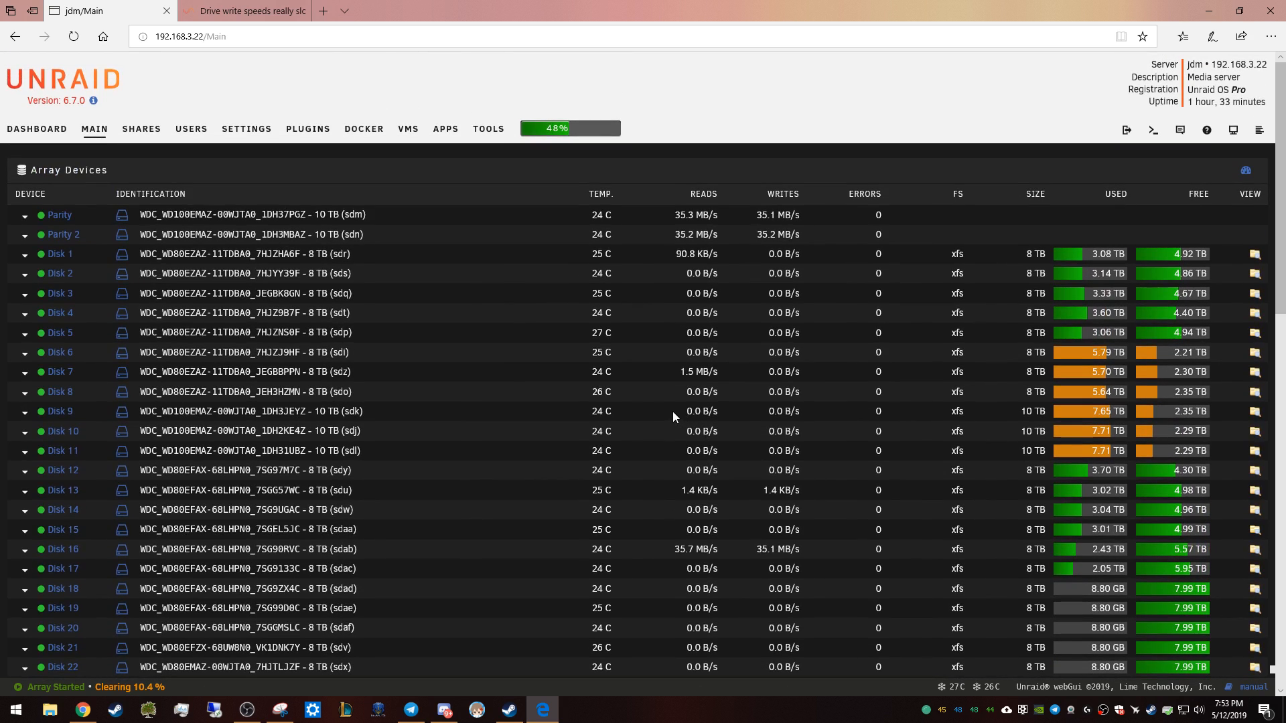
mouse_move(963, 428)
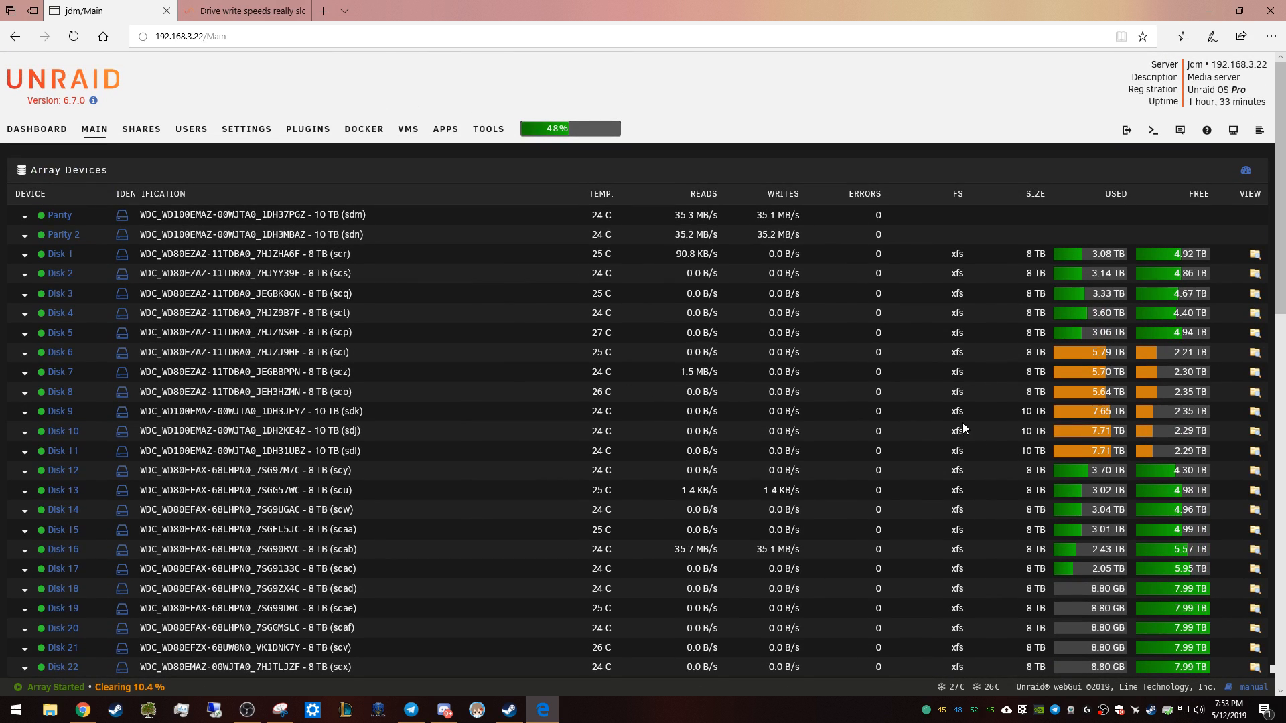
Step: Read the Unraid Forums thread on slow drive writes and its write-cache fix post
click(239, 11)
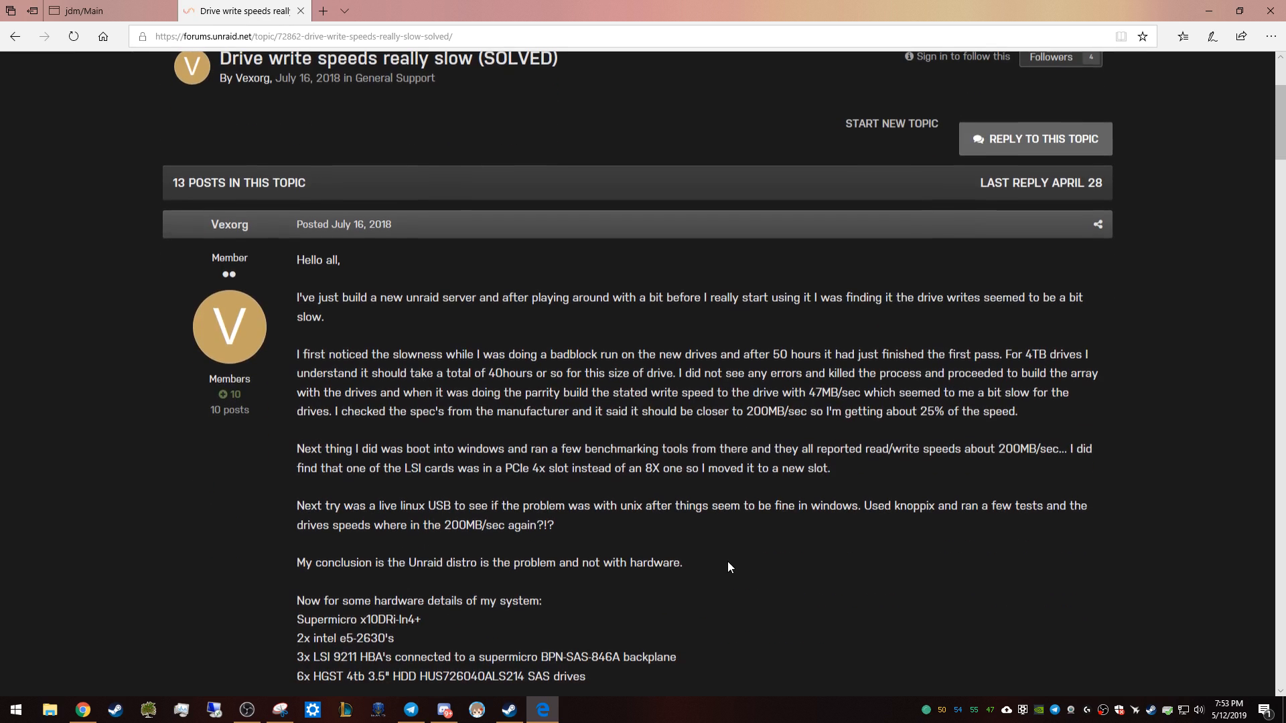
scroll(down, 3)
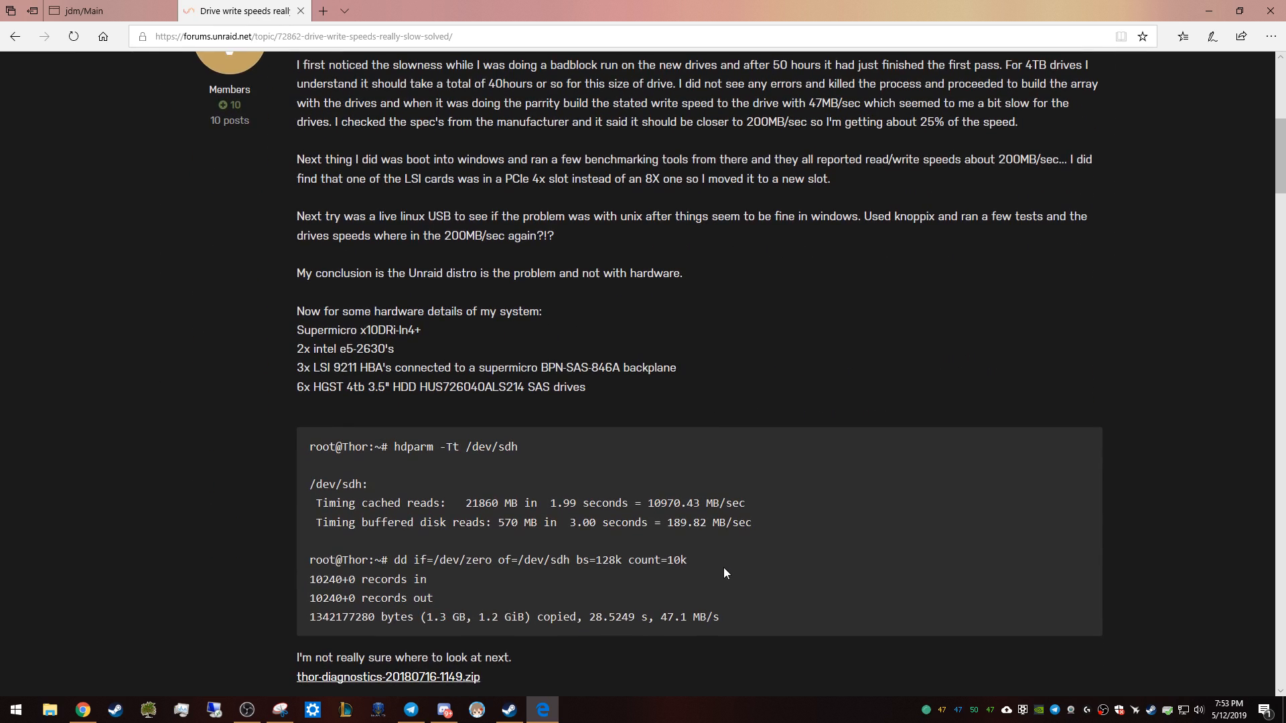
scroll(down, 3)
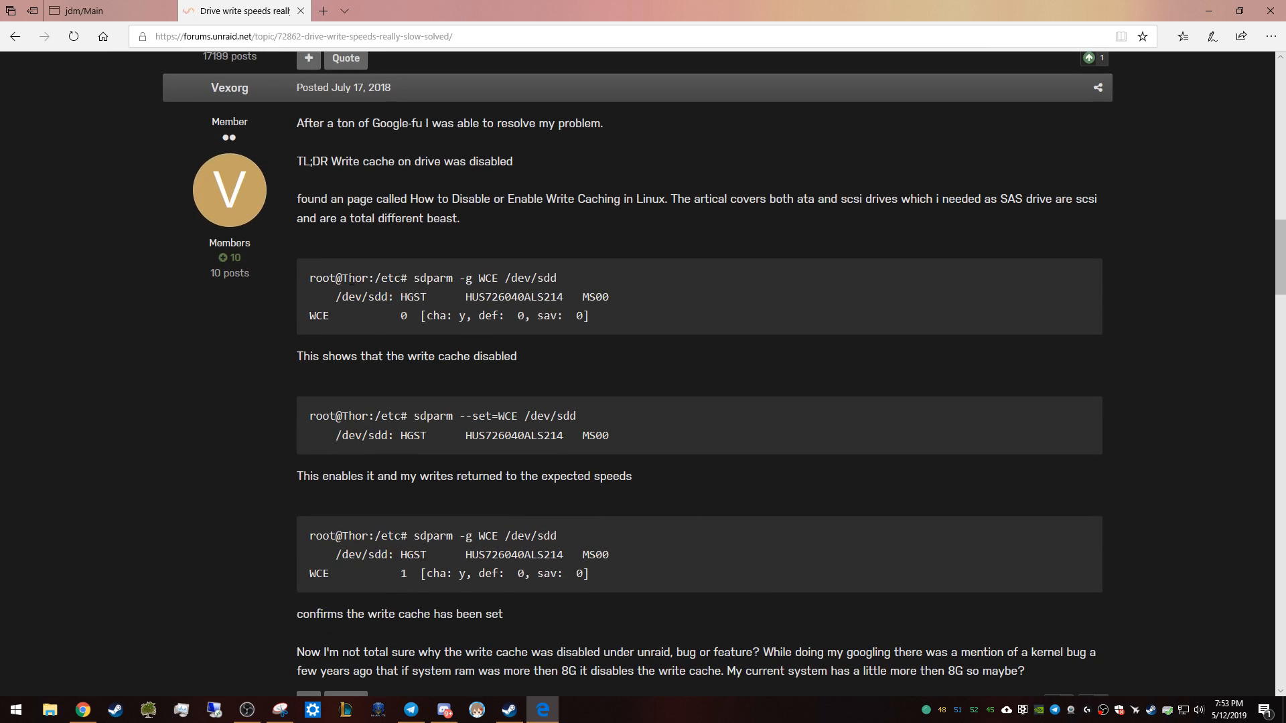
mouse_move(312, 274)
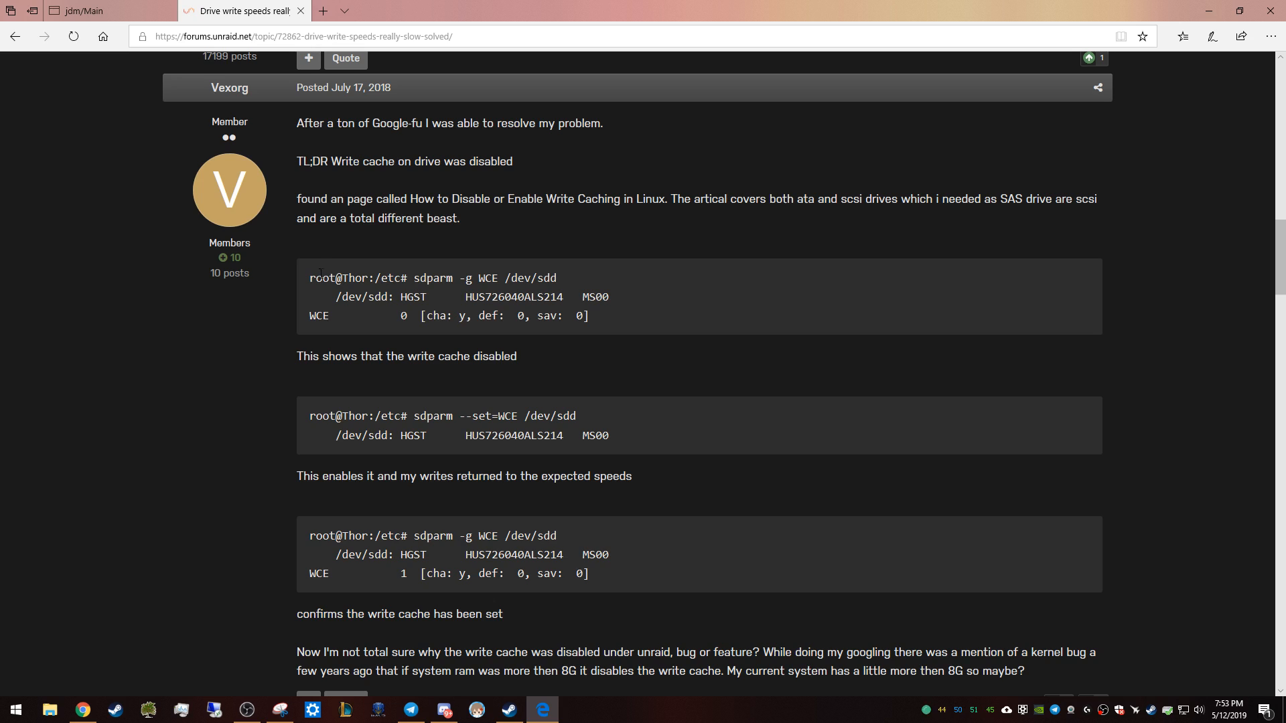
mouse_move(435, 314)
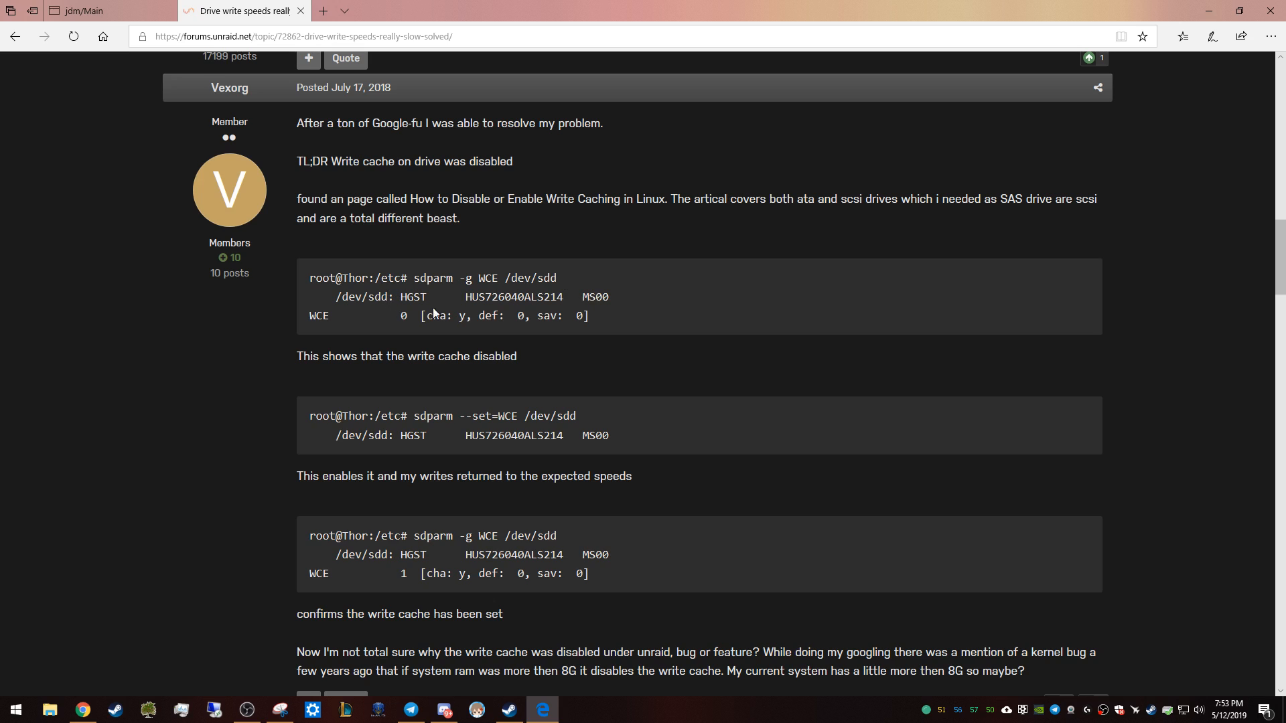
mouse_move(307, 316)
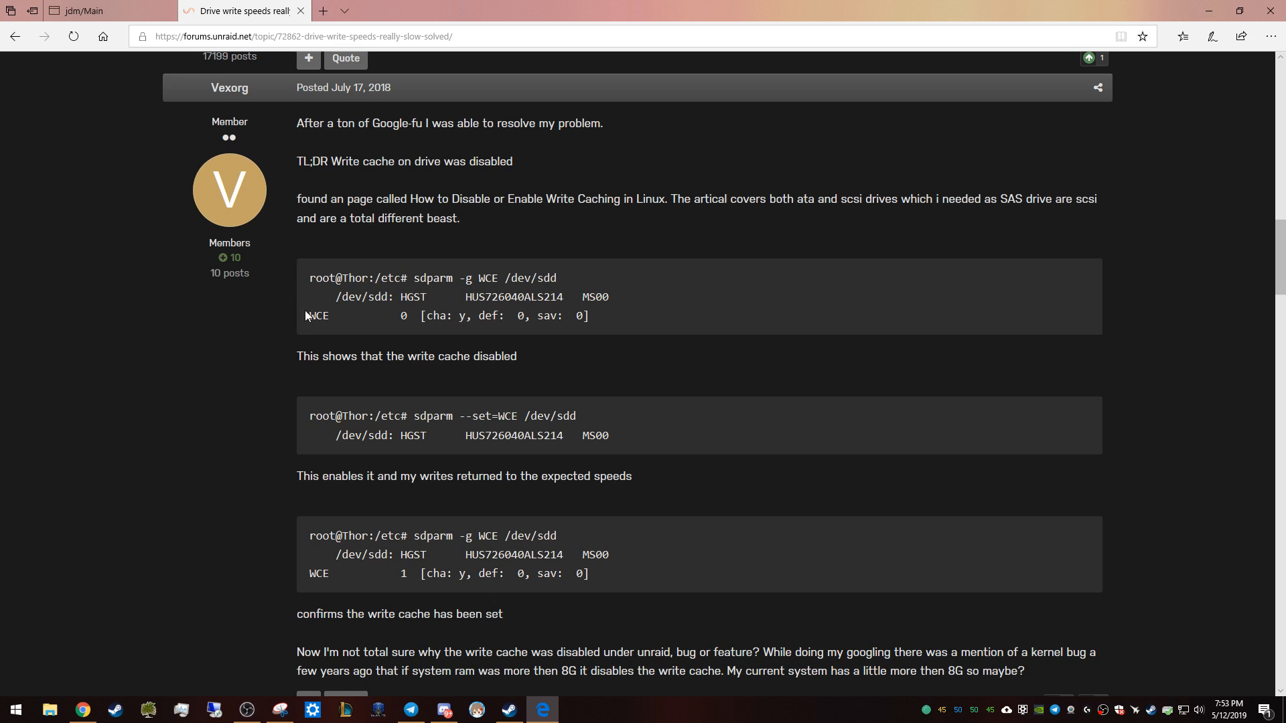
double_click(353, 316)
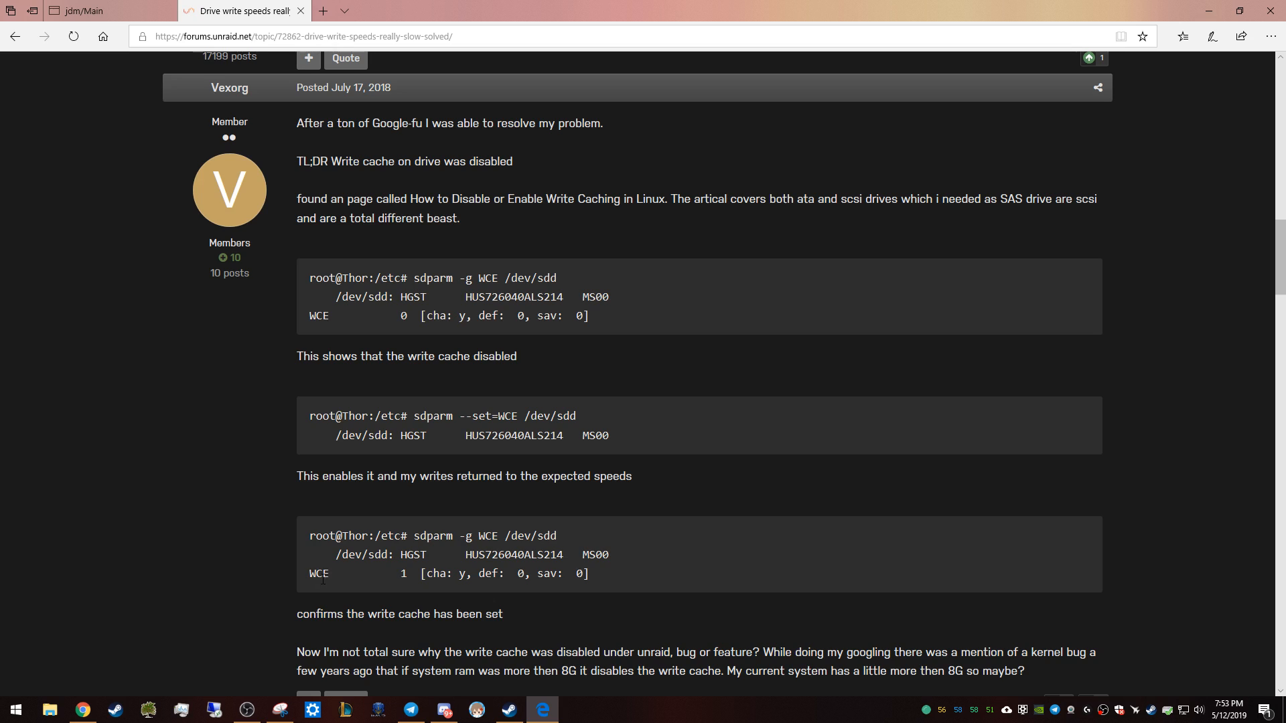
mouse_move(484, 593)
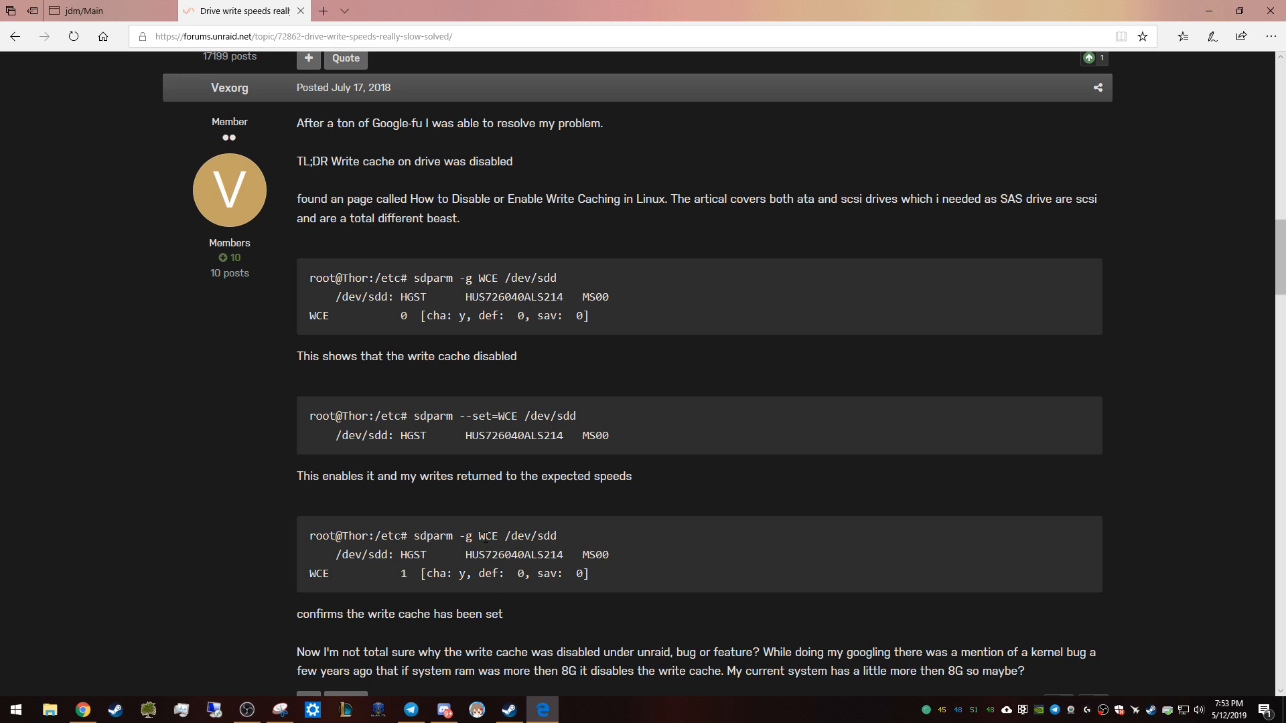
mouse_move(491, 309)
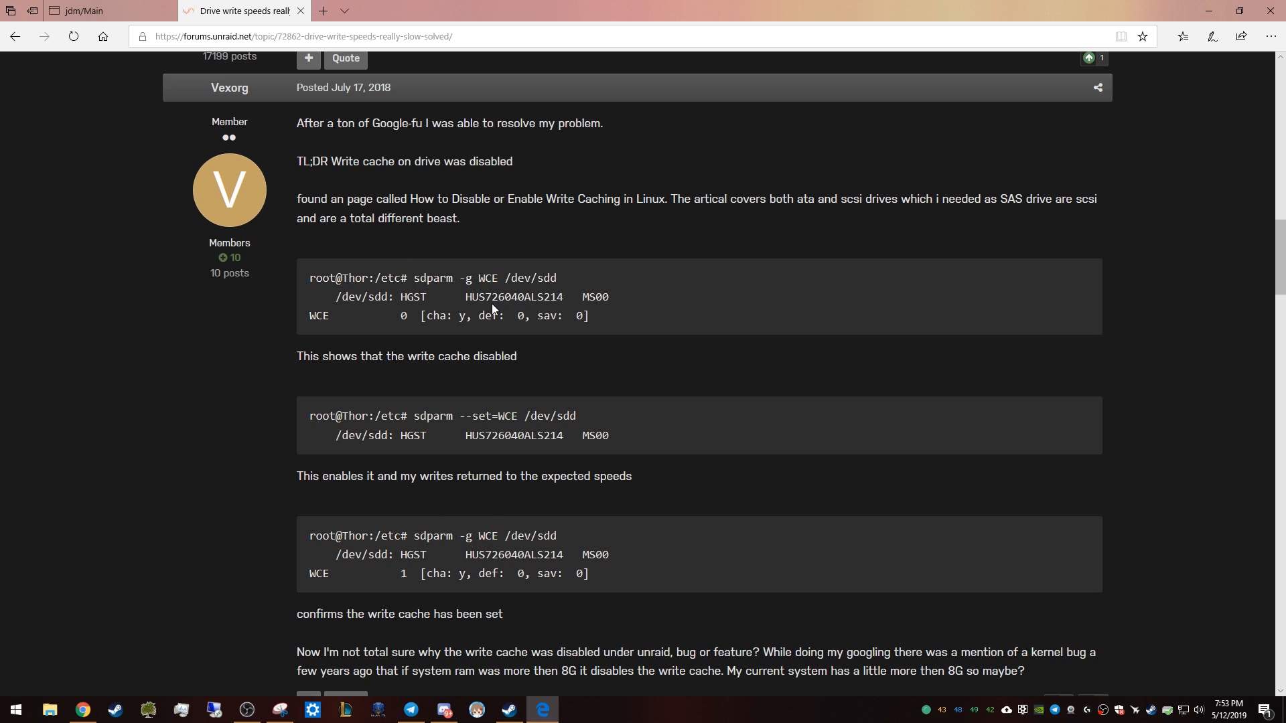
mouse_move(102, 31)
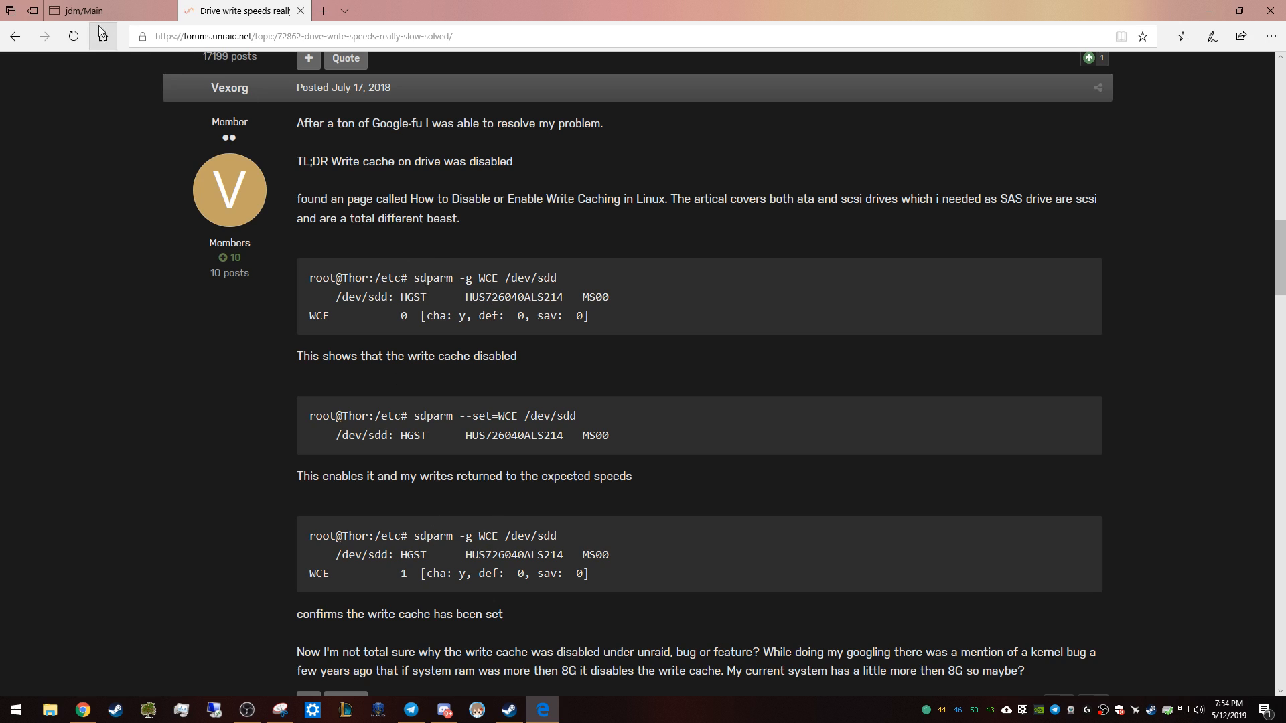
Step: Select the 'sdparm -g WCE /dev/sdd' check command and return to the server's Main page
click(90, 10)
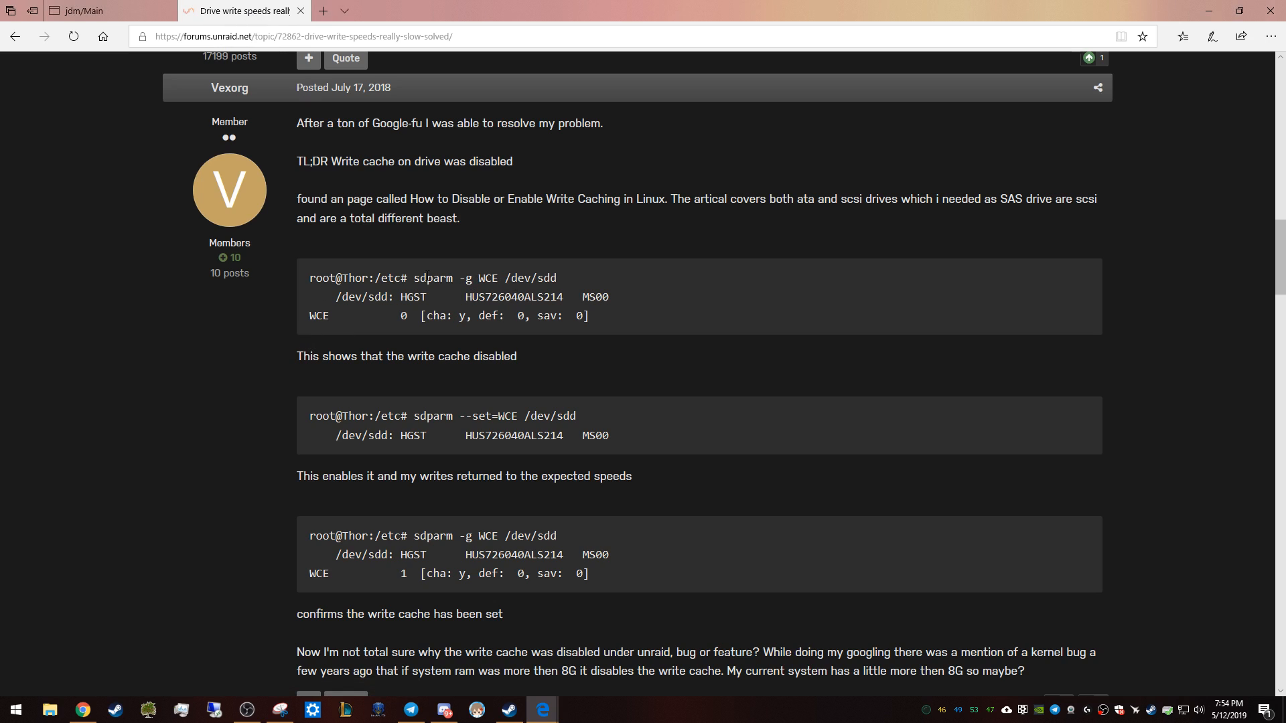
drag(414, 278, 556, 279)
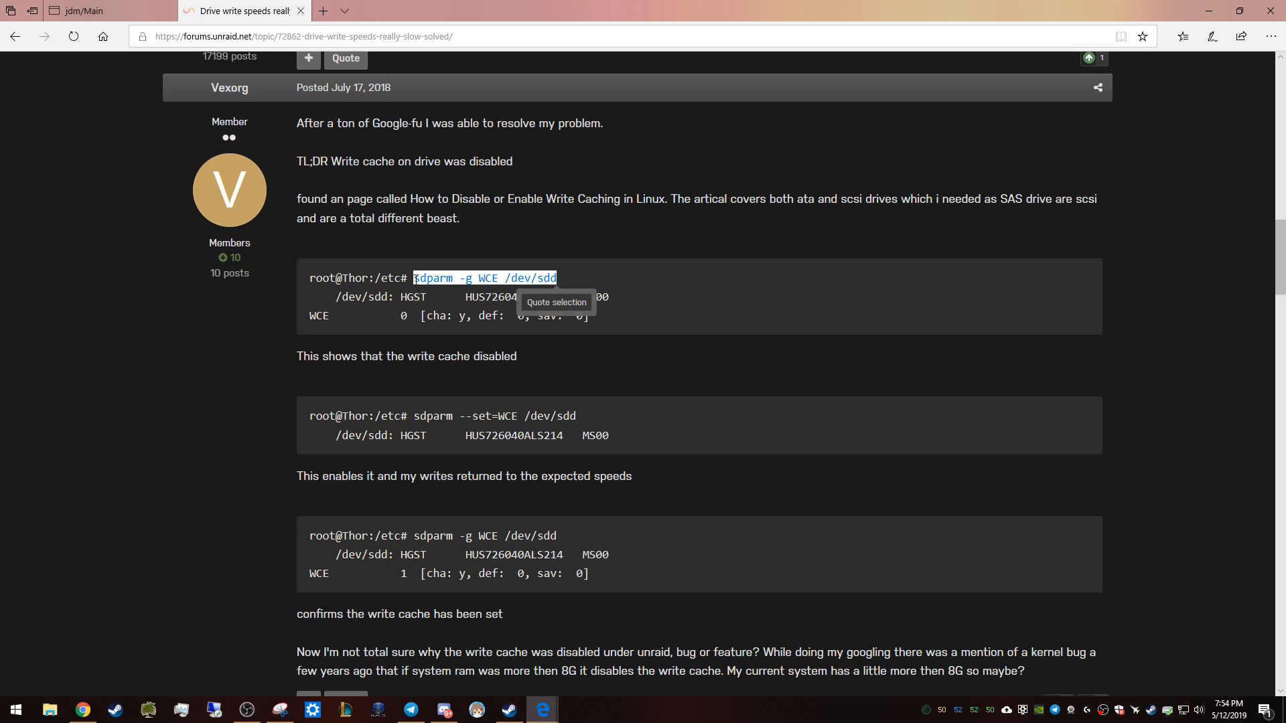
click(97, 11)
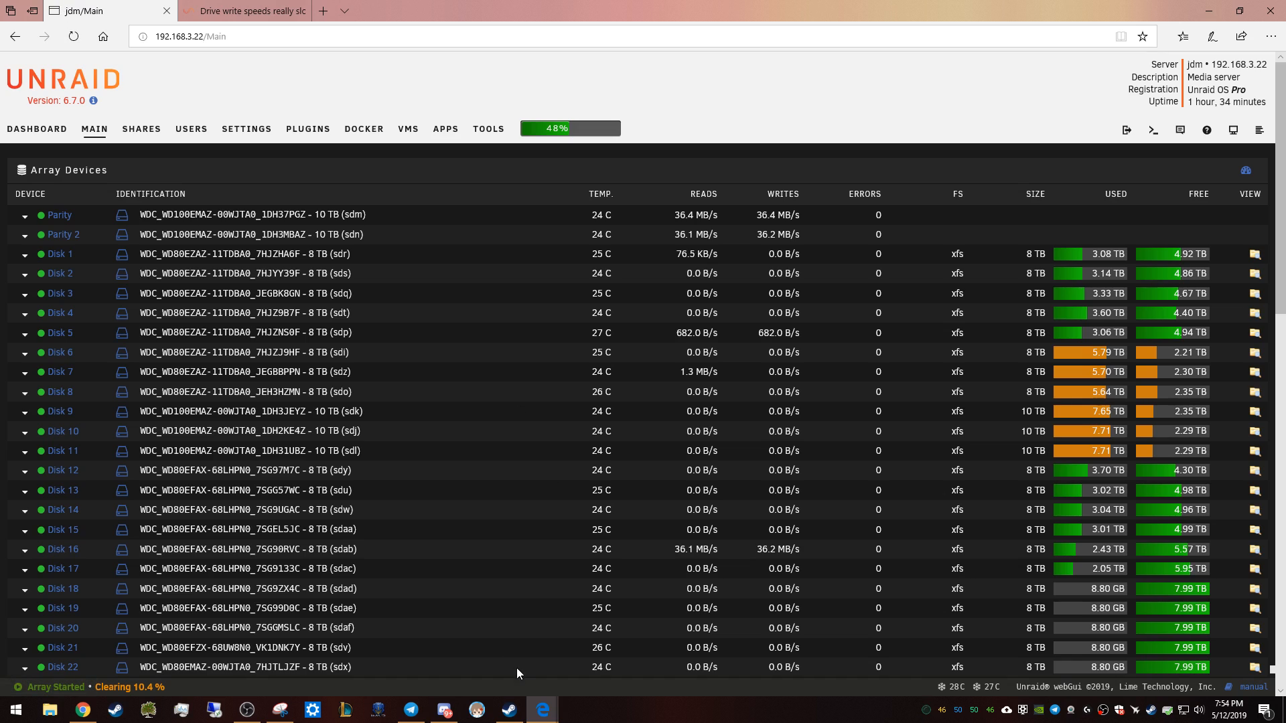
Step: In a root web terminal, check write cache with 'sdparm -g WCE /dev/sdd'
click(1152, 130)
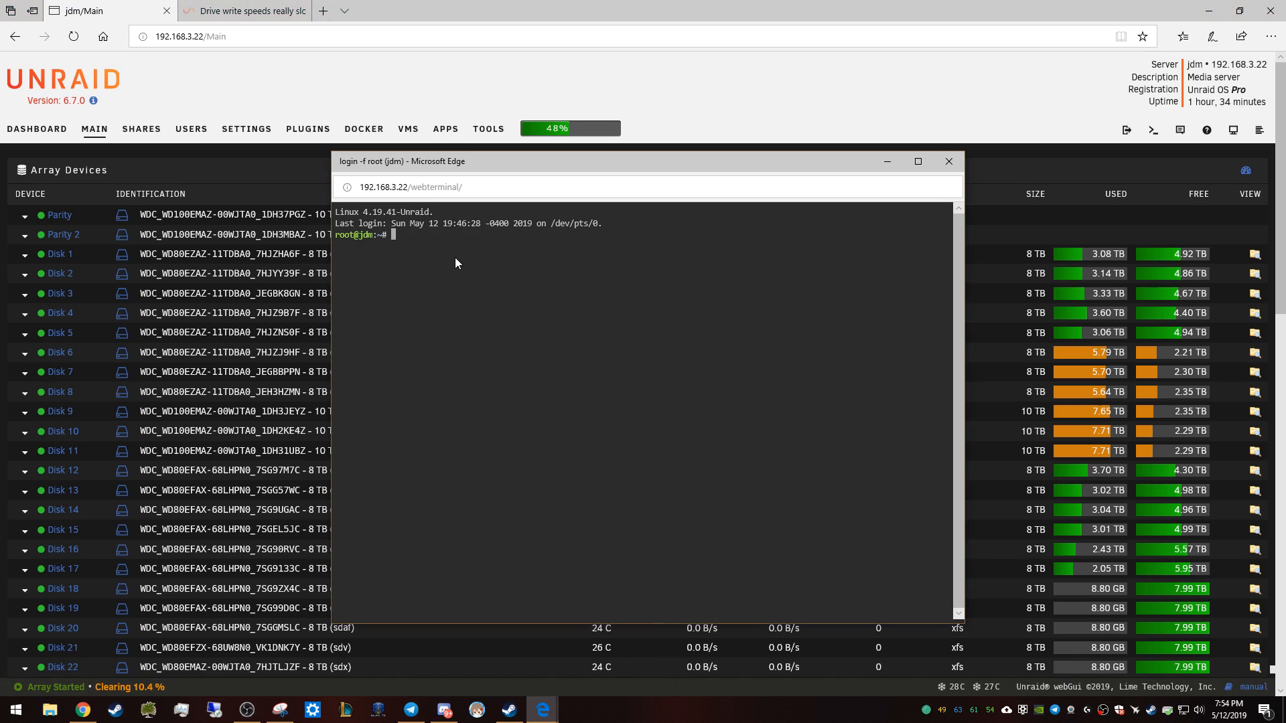
text(sdparm -g WCE /dev/sdd)
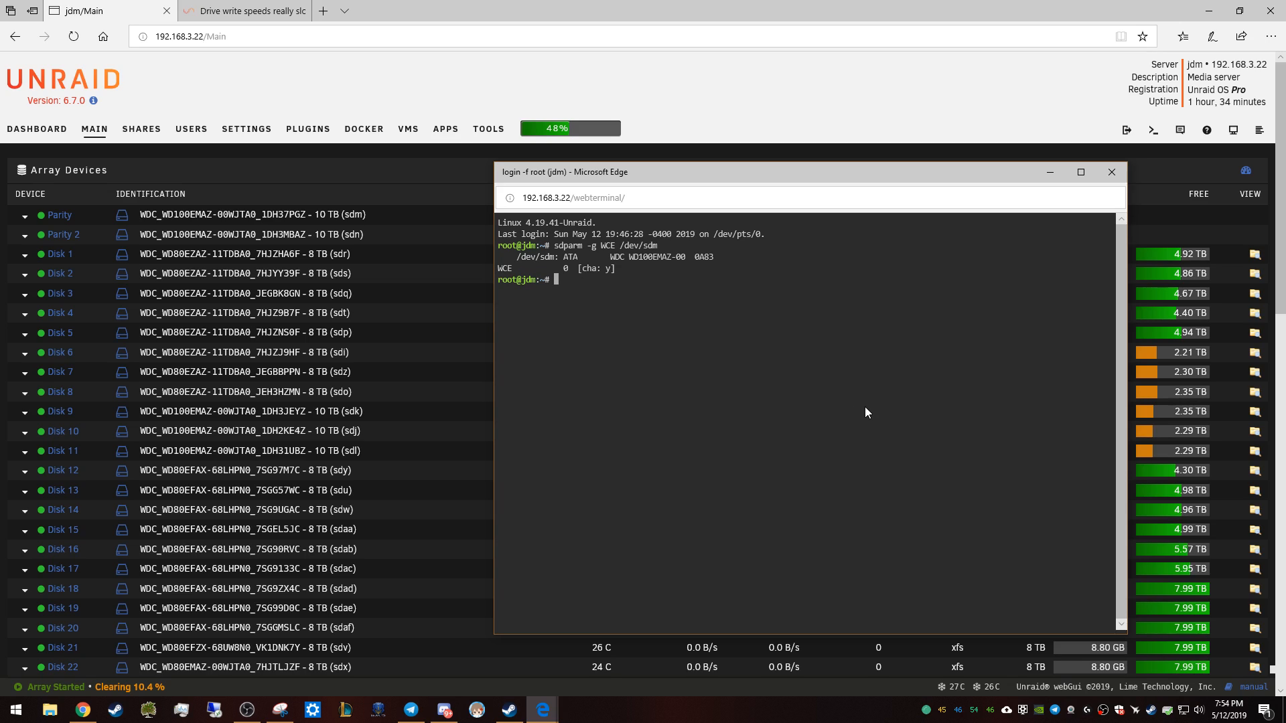
click(244, 10)
text(sdparm --set=WCE /dev/sdd)
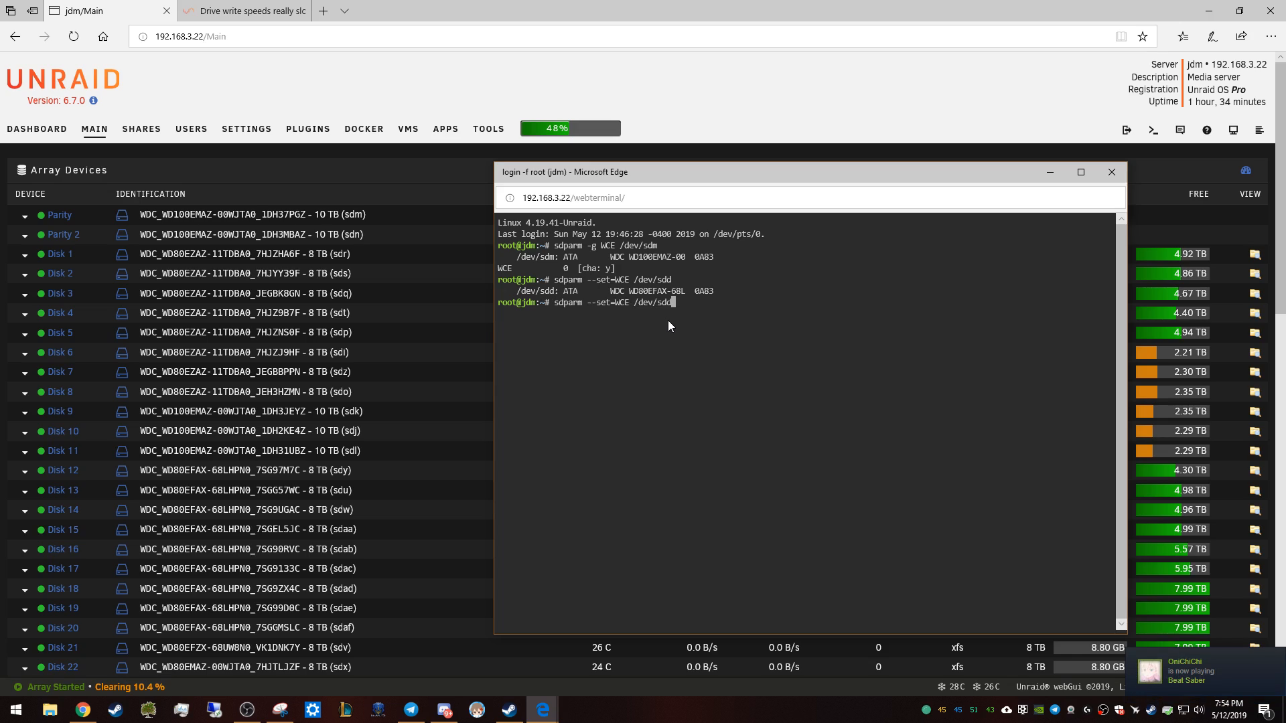
mouse_move(665, 335)
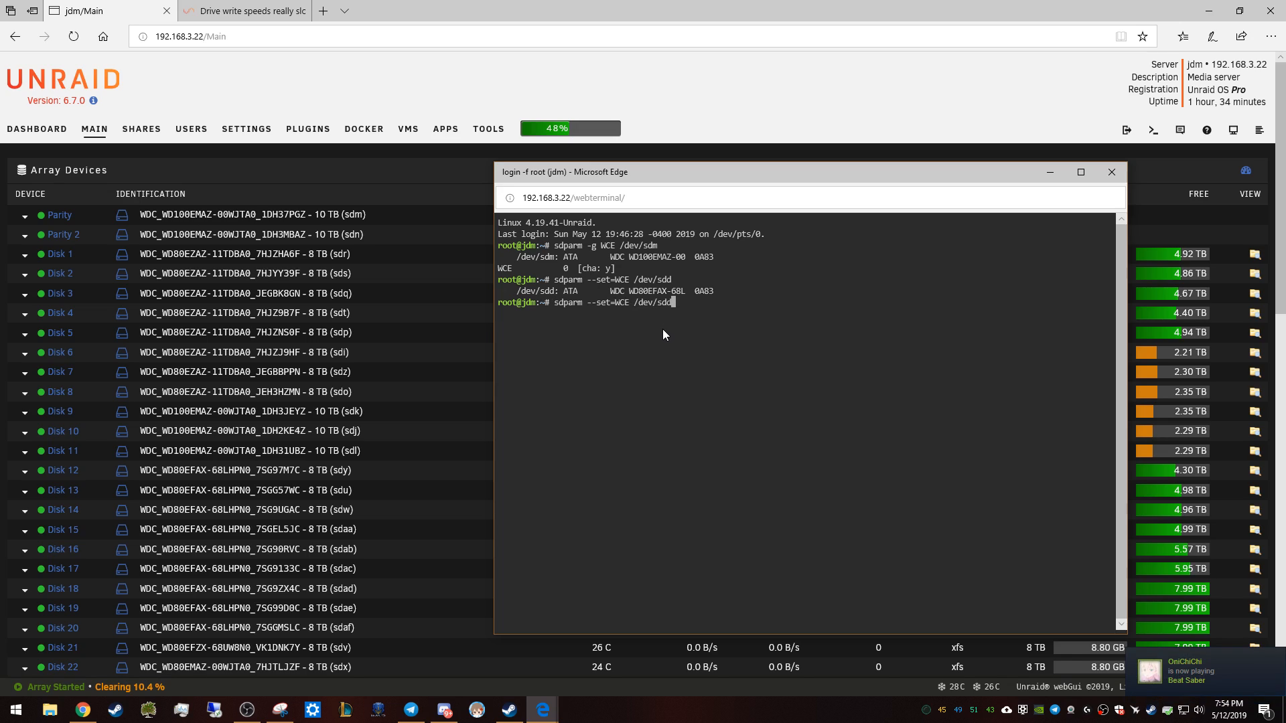
Step: Enable write cache on sdm with 'sdparm --set=WCE /dev/sdm'
key(BackSpace)
text(m)
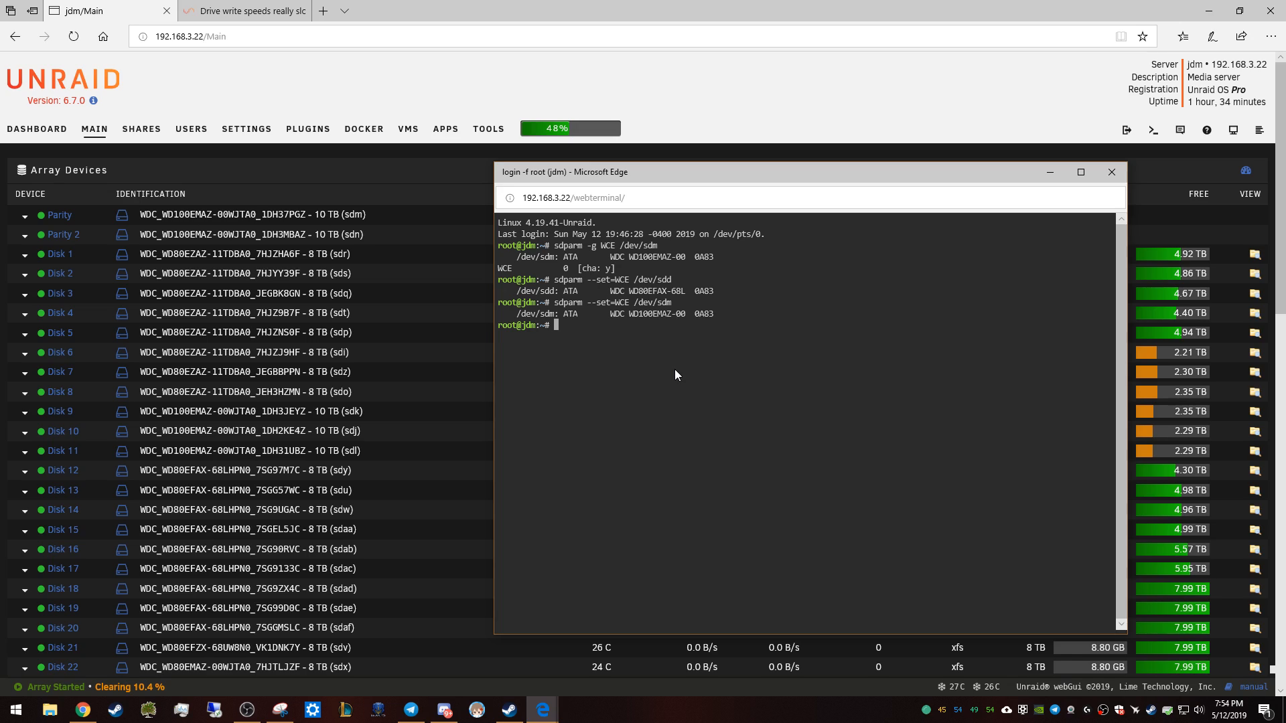
text(sdparm --set=WCE /dev/sdm)
text(sdparm -g WCE /dev/sdm)
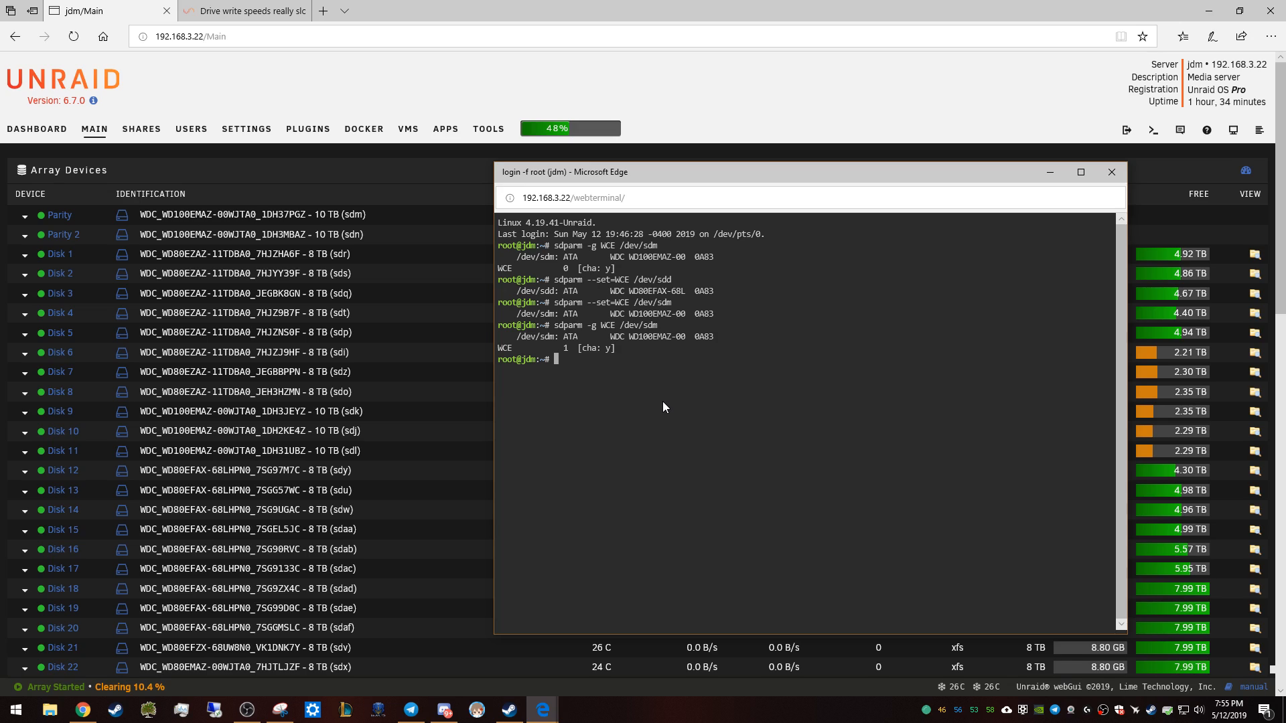
mouse_move(627, 517)
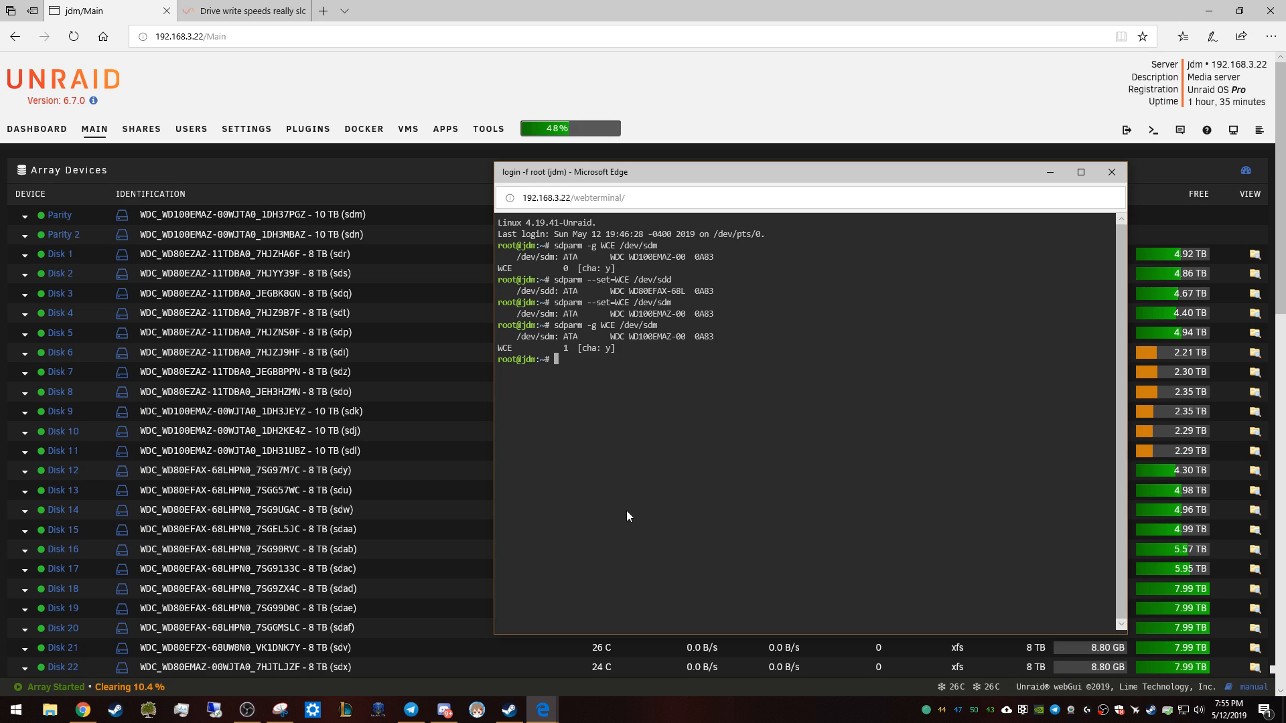